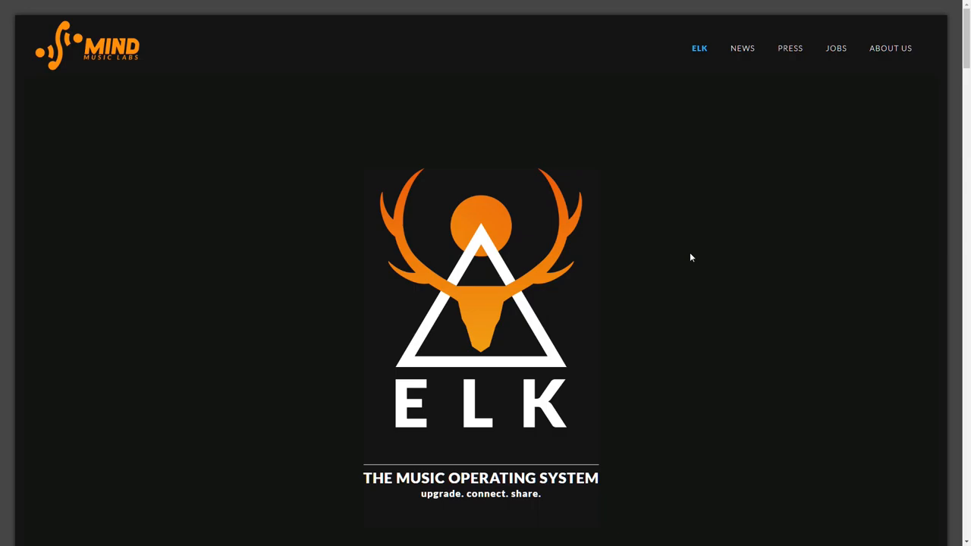
Scroll from the ELK logo banner down to the Why ELK overview and feature list.
scroll("down", 3)
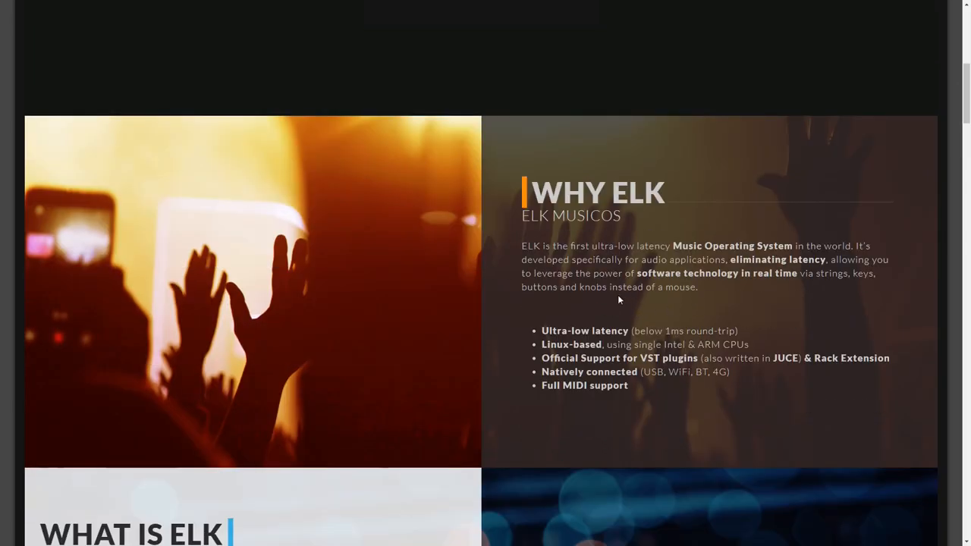
mouse_move(640, 321)
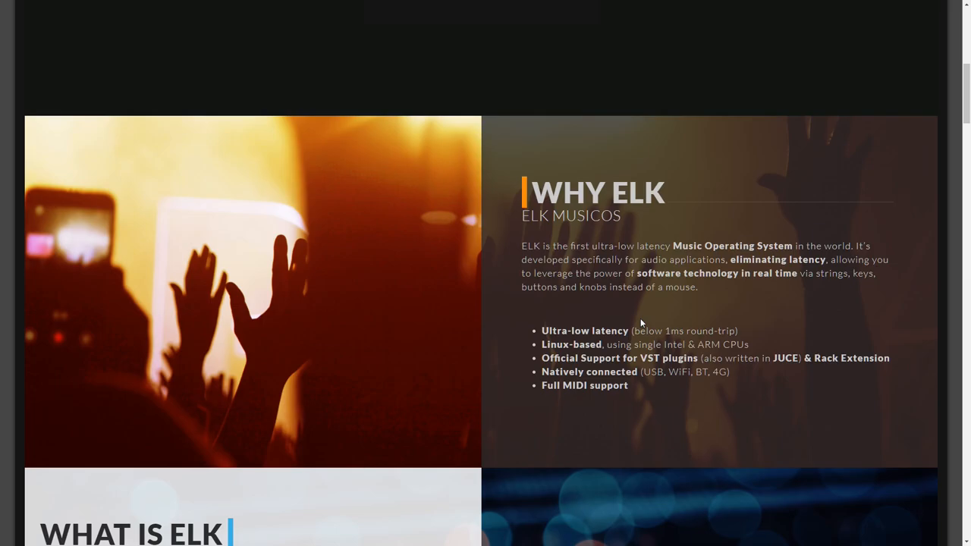
scroll("down", 3)
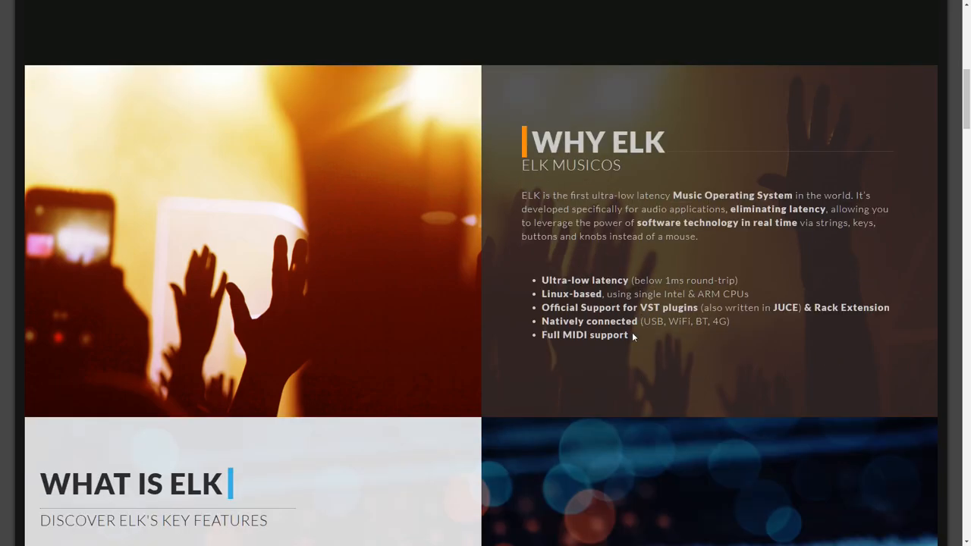
Scroll past Discover ELK and hardware manufacturers to ELK for Software Developers.
scroll("down", 3)
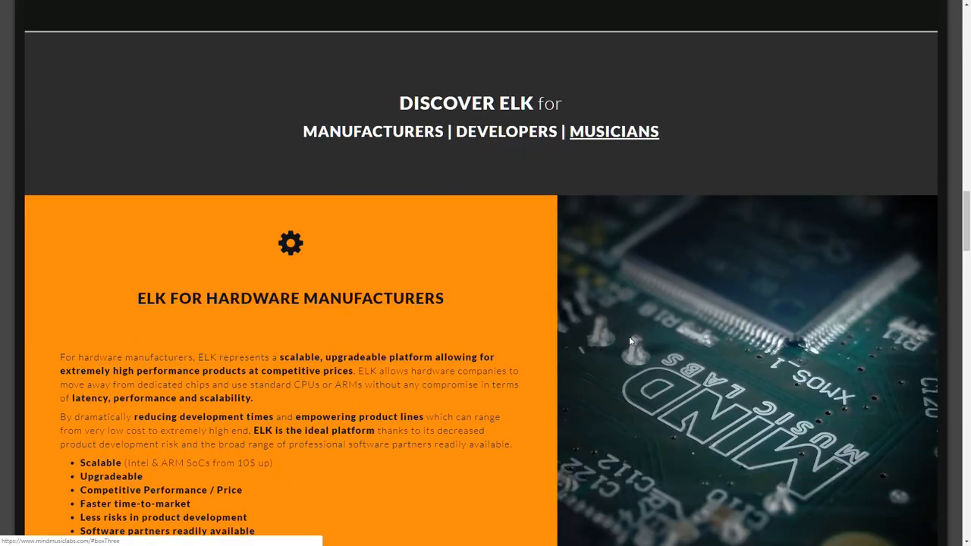
scroll("down", 3)
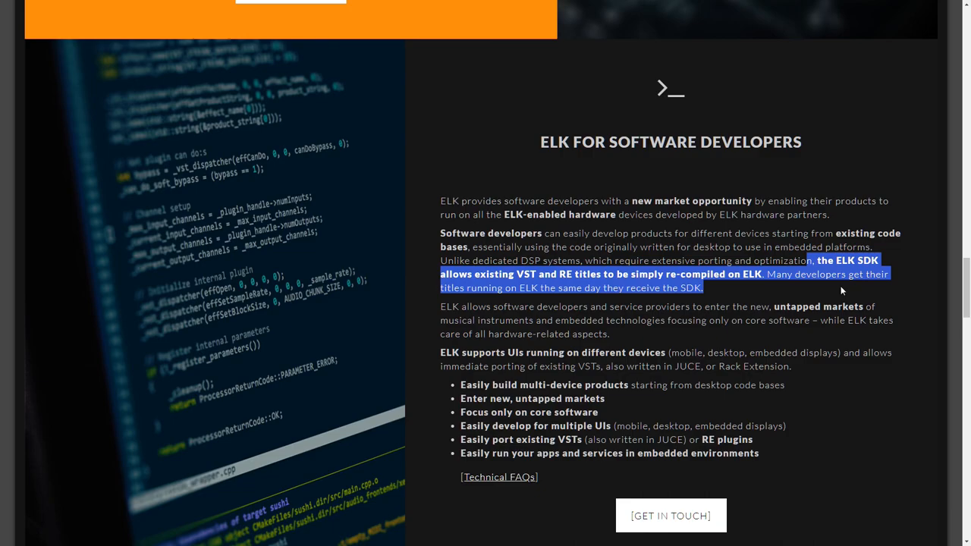
mouse_move(813, 294)
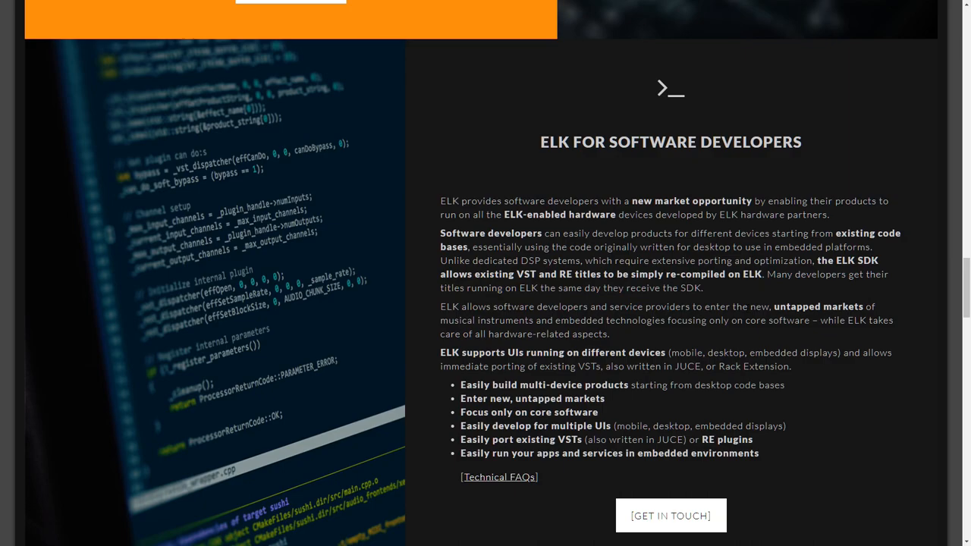
scroll("down", 3)
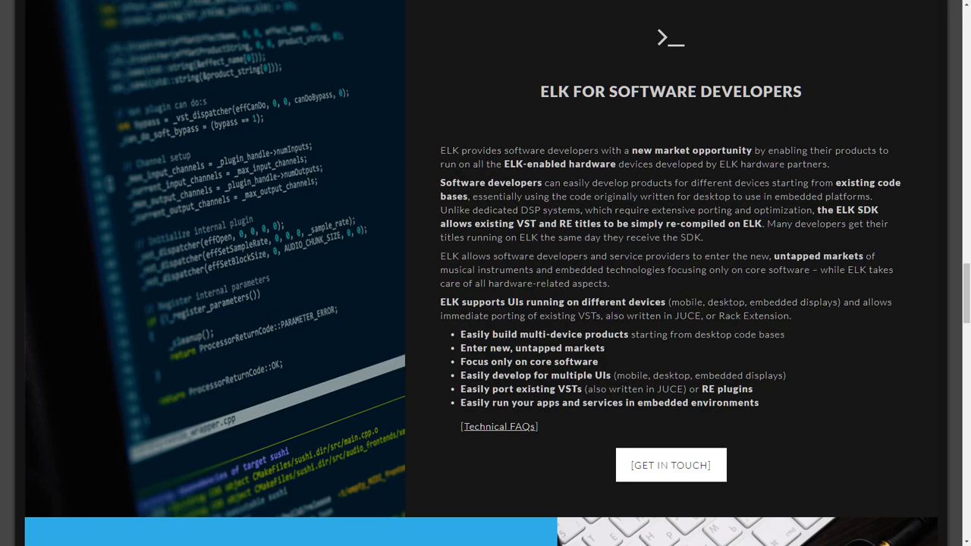
Scroll past ELK for Musicians & Audio Producers to the ELK Technical FAQs list.
scroll("down", 3)
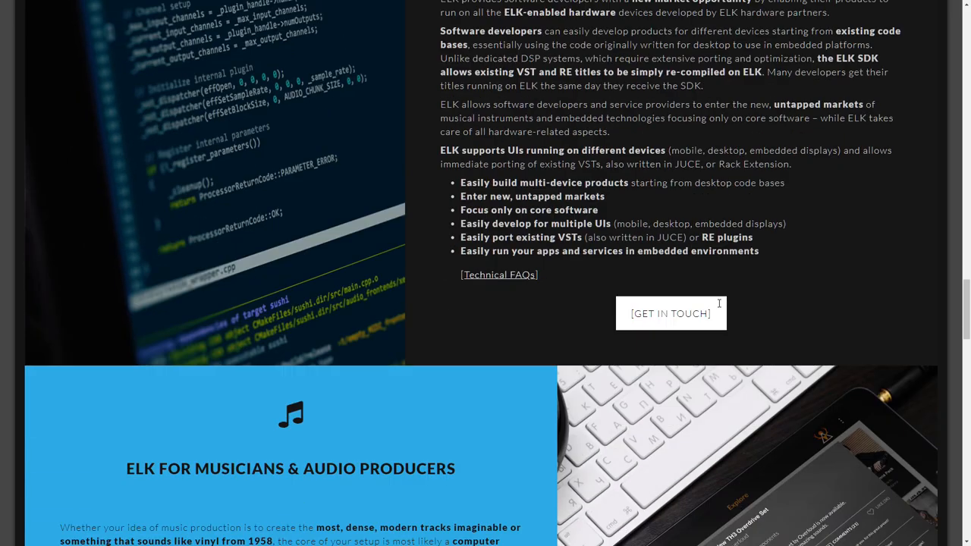
scroll("down", 3)
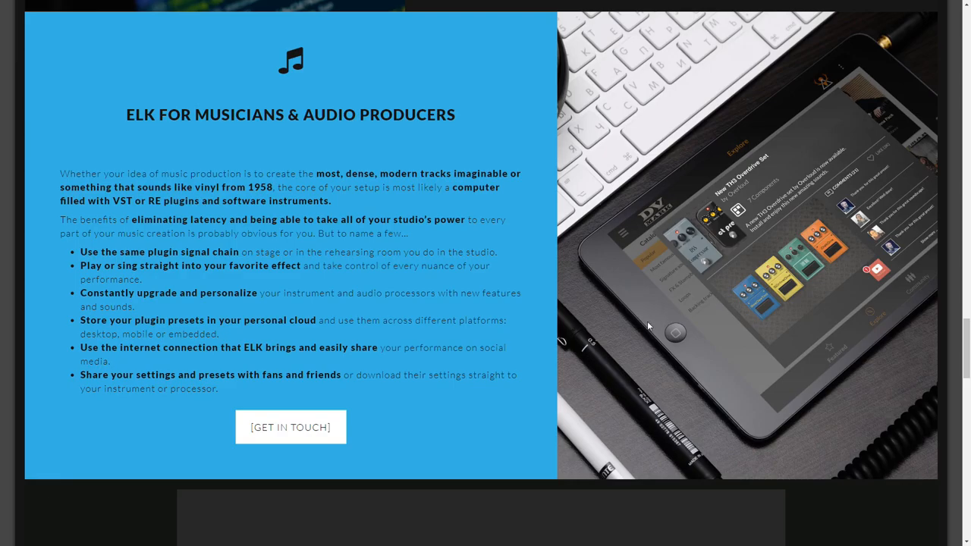
scroll("down", 3)
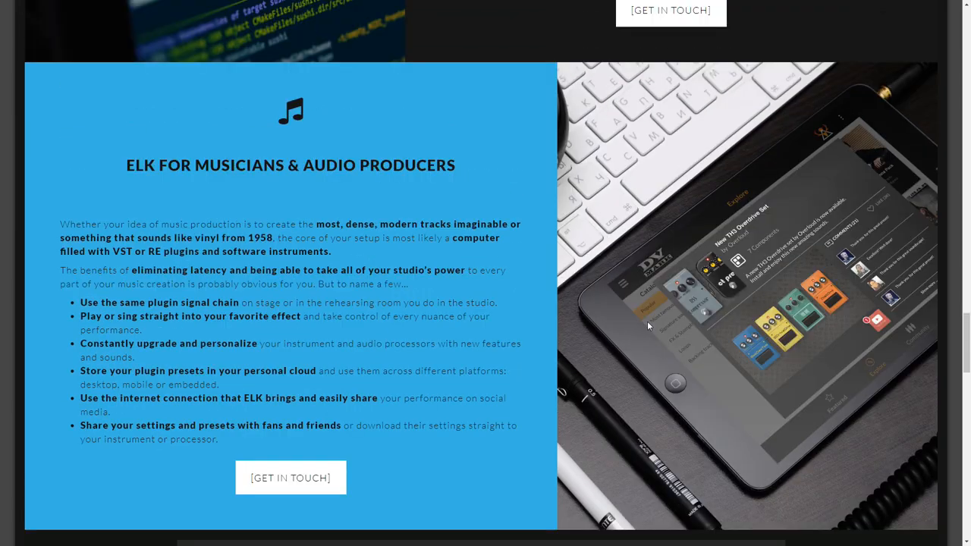
scroll("down", 3)
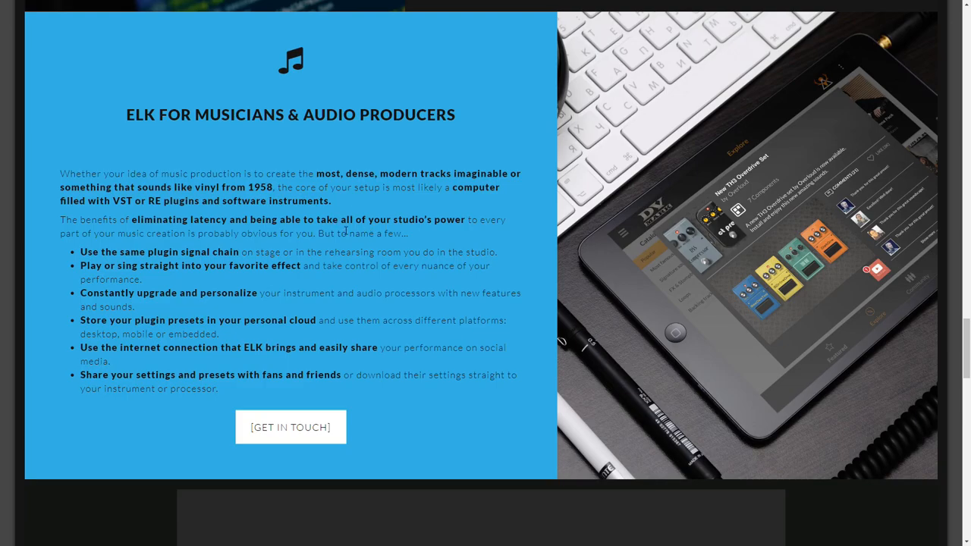
scroll("down", 3)
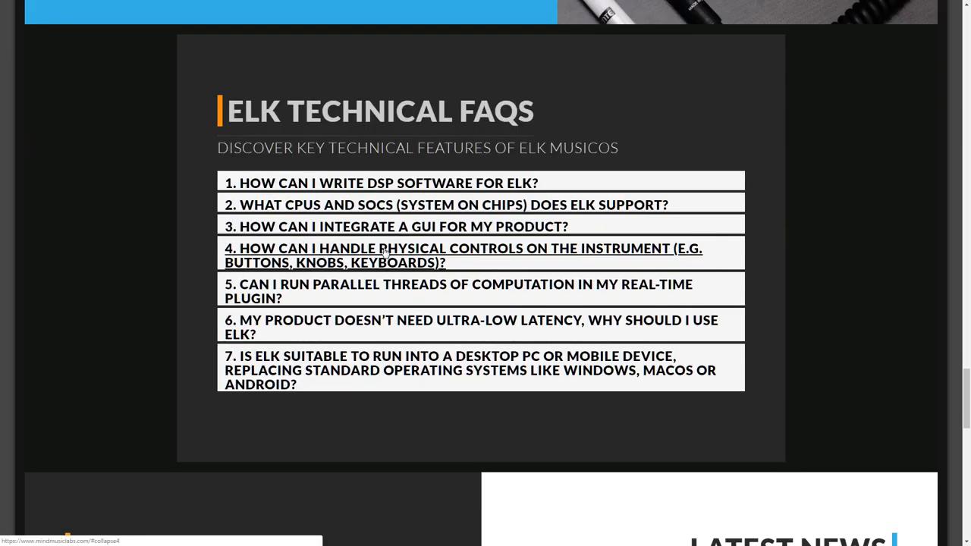
Expand and collapse FAQ 1 on writing DSP software, then return to the musicians section.
left_click(382, 182)
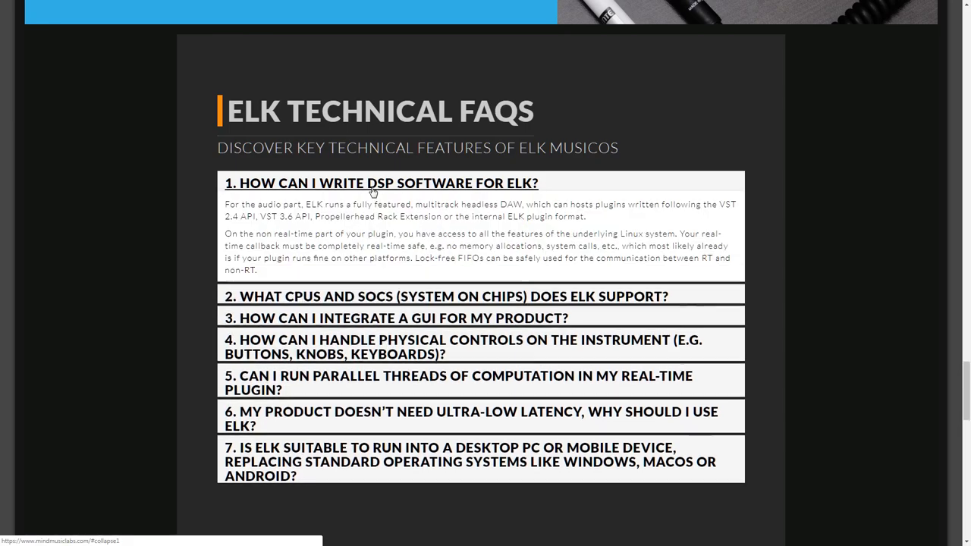
left_click(381, 182)
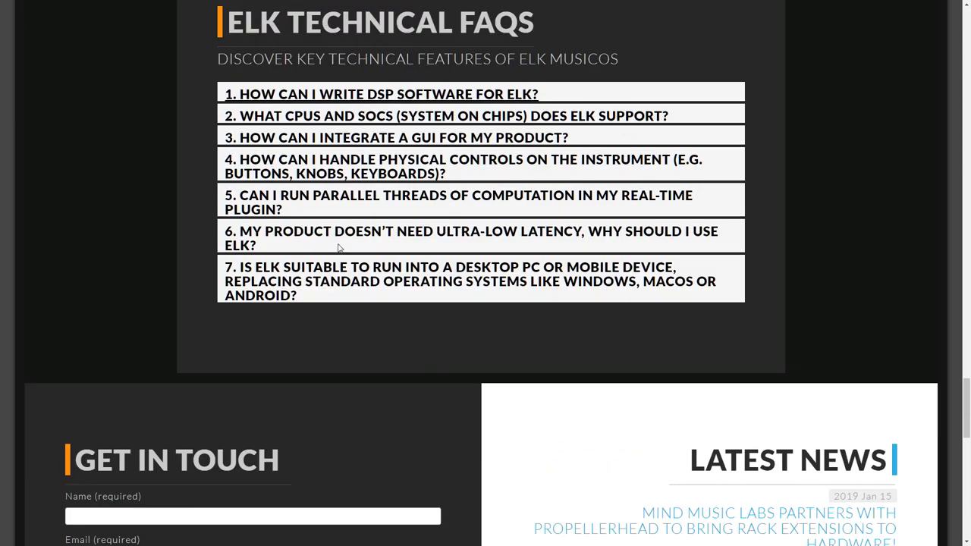
left_click(470, 238)
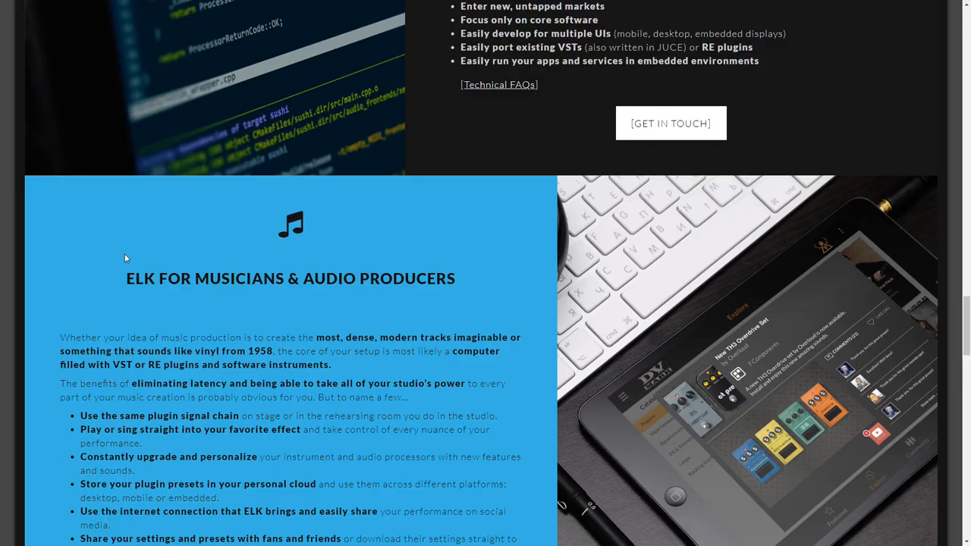
Scroll up to What is ELK and We Work With, then back down toward the Technical FAQs.
scroll("up", 3)
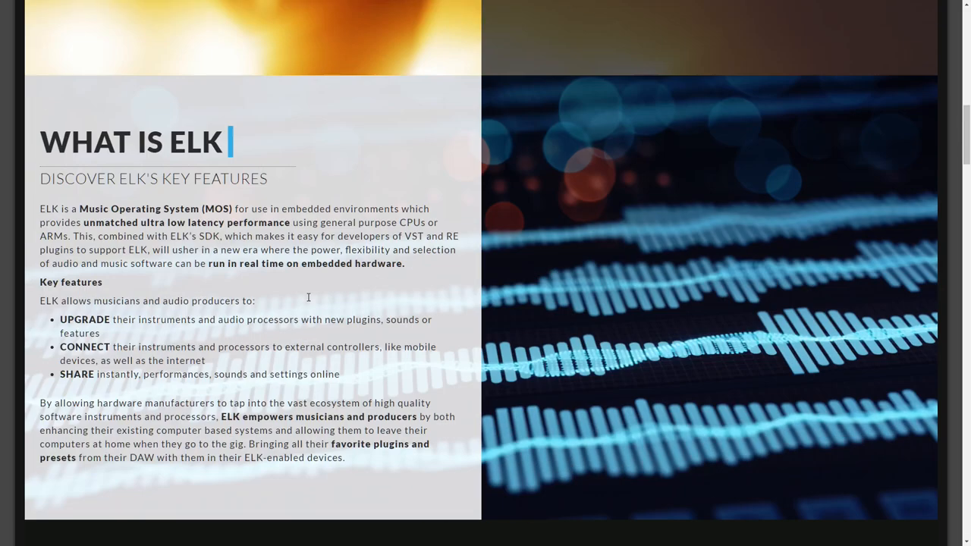
scroll("down", 3)
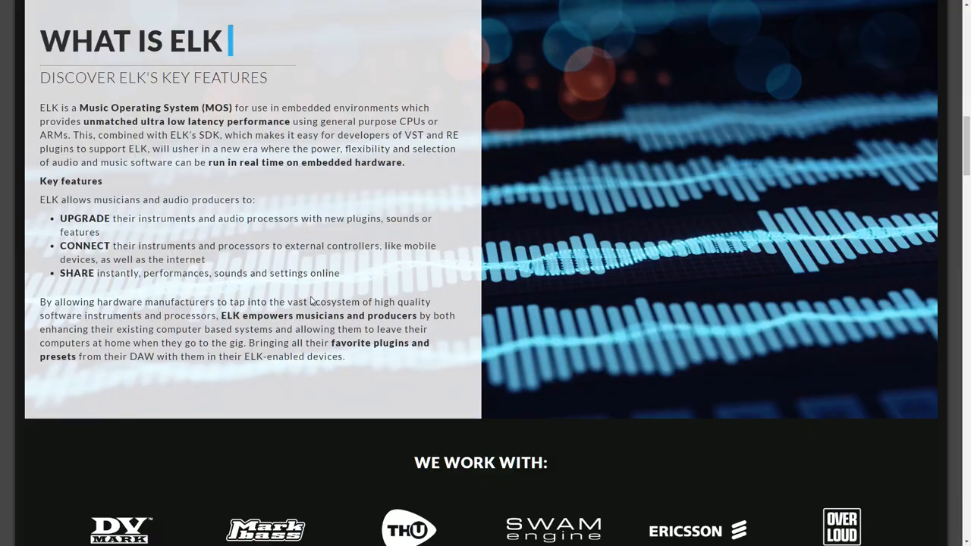
scroll("down", 3)
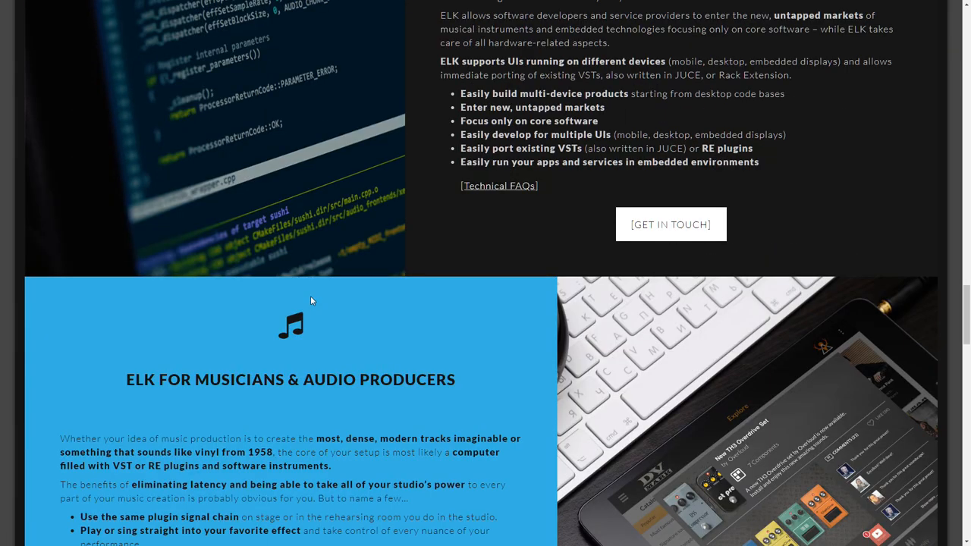
scroll("down", 3)
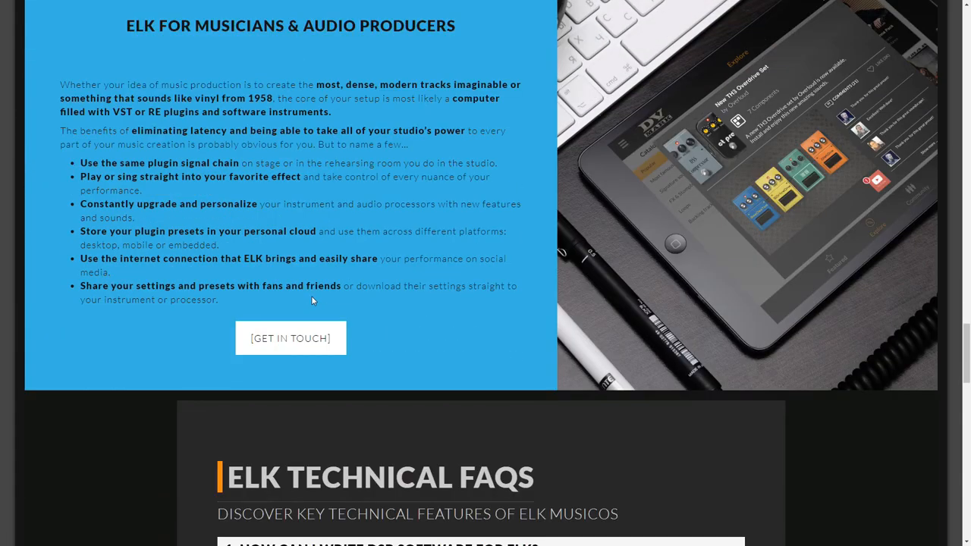